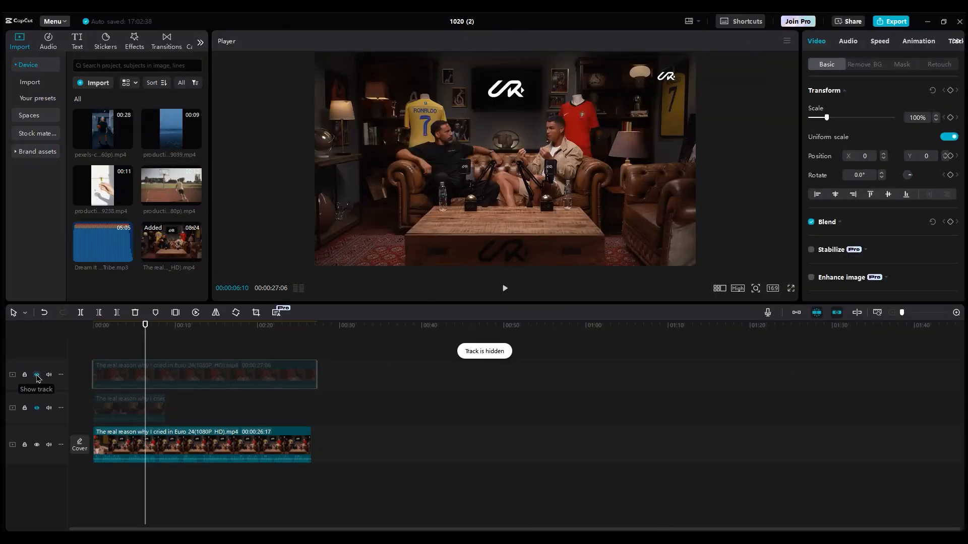
Step: Show the hidden top video track and select the three stacked interview clips
click(36, 374)
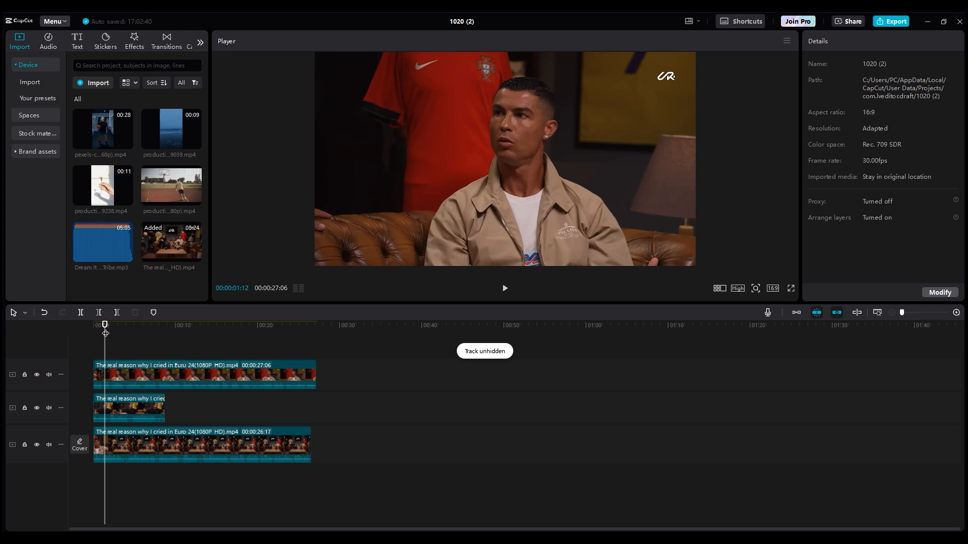
click(201, 445)
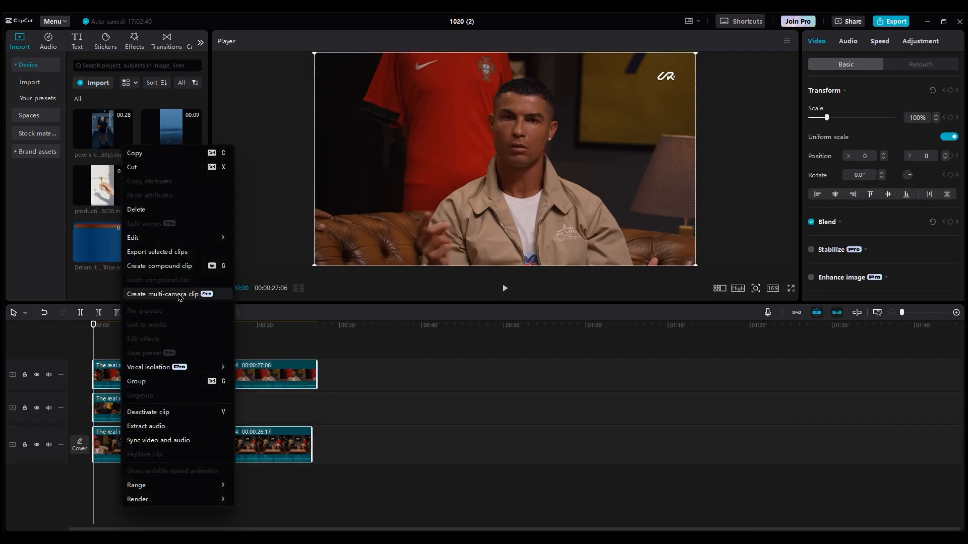
Step: Start a multi-camera clip named 'Multi-camera clip 1' with automatic sync from the three clips
click(163, 293)
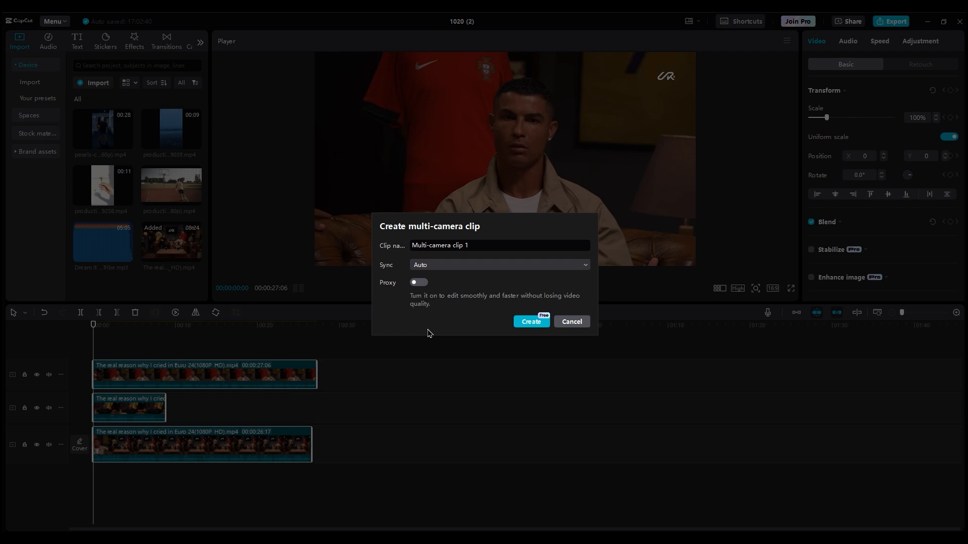
mouse_move(409, 297)
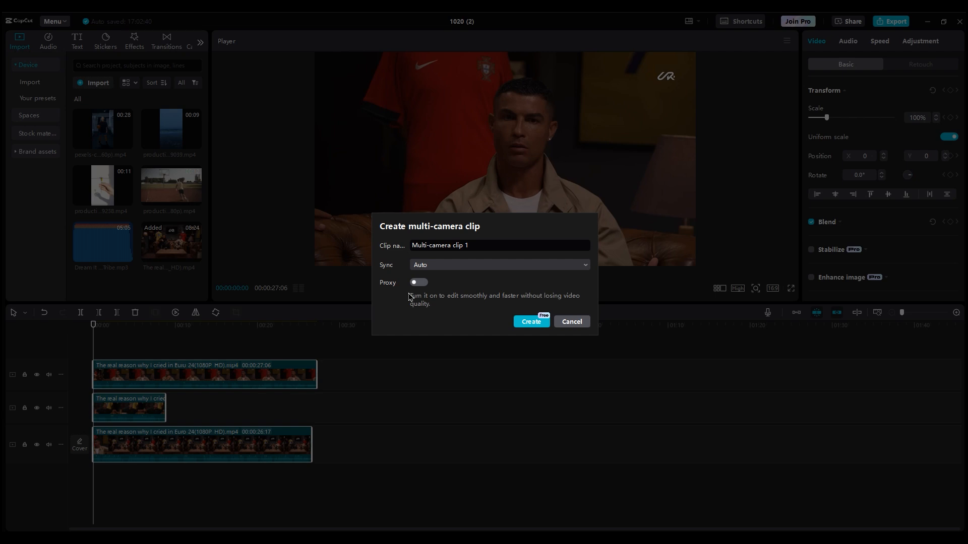
click(498, 264)
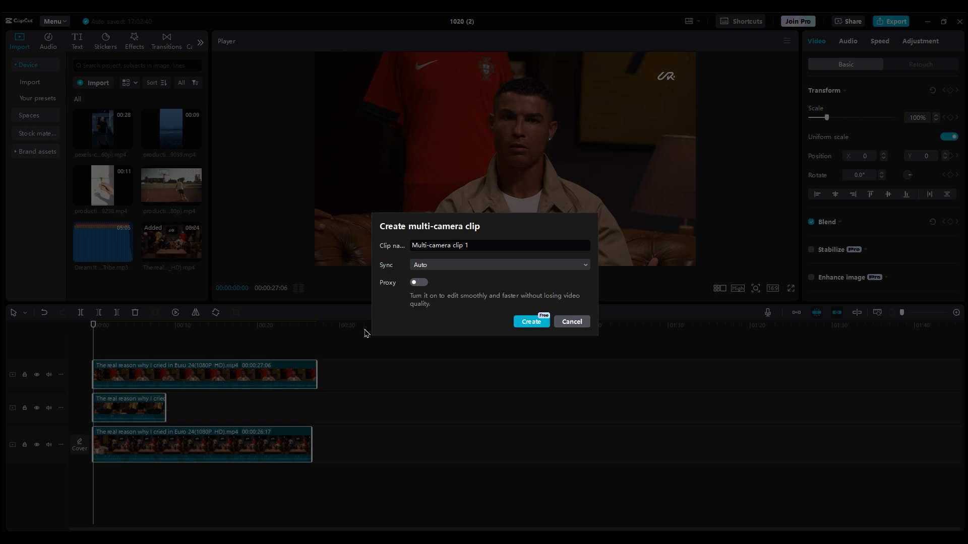
Step: Create the multi-camera clip, then play it while cutting live to cameras 02 and 03
click(530, 322)
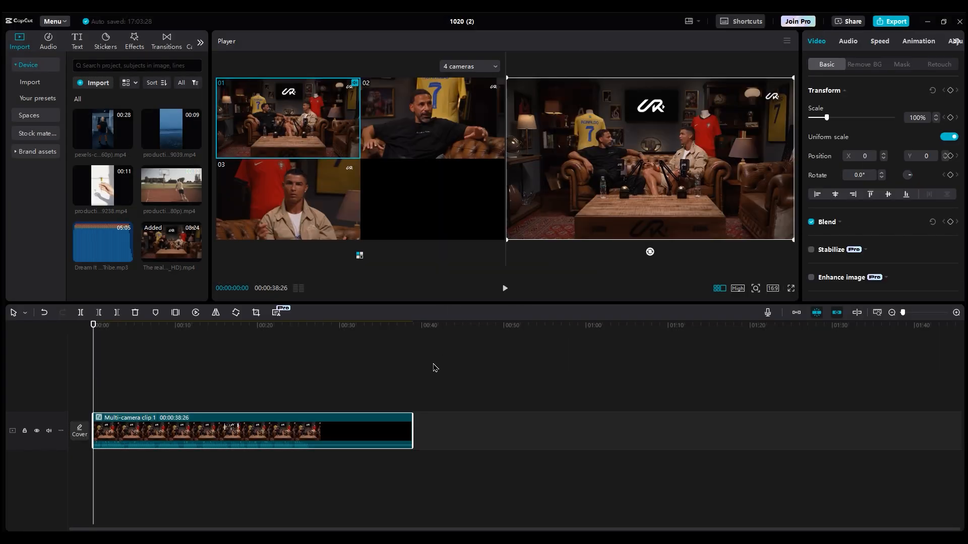
mouse_move(519, 290)
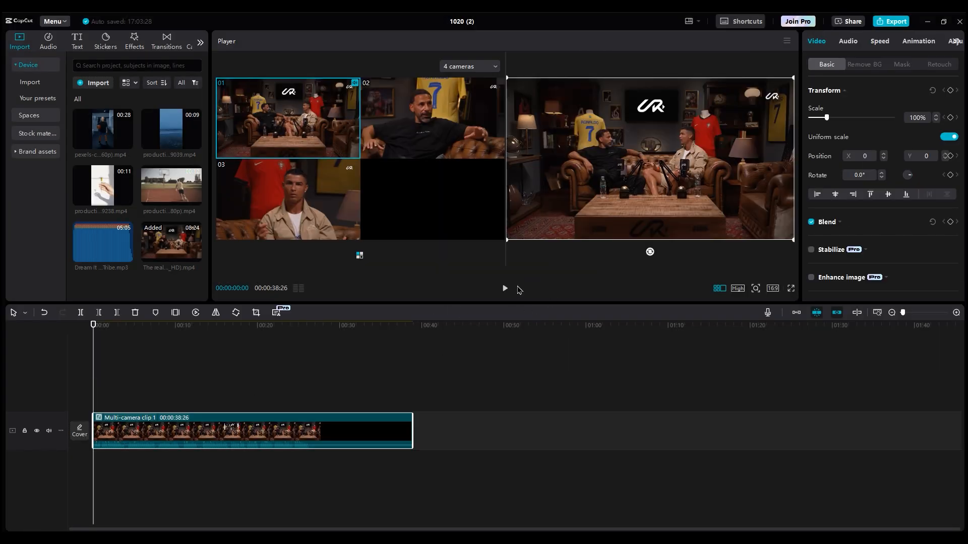
click(504, 288)
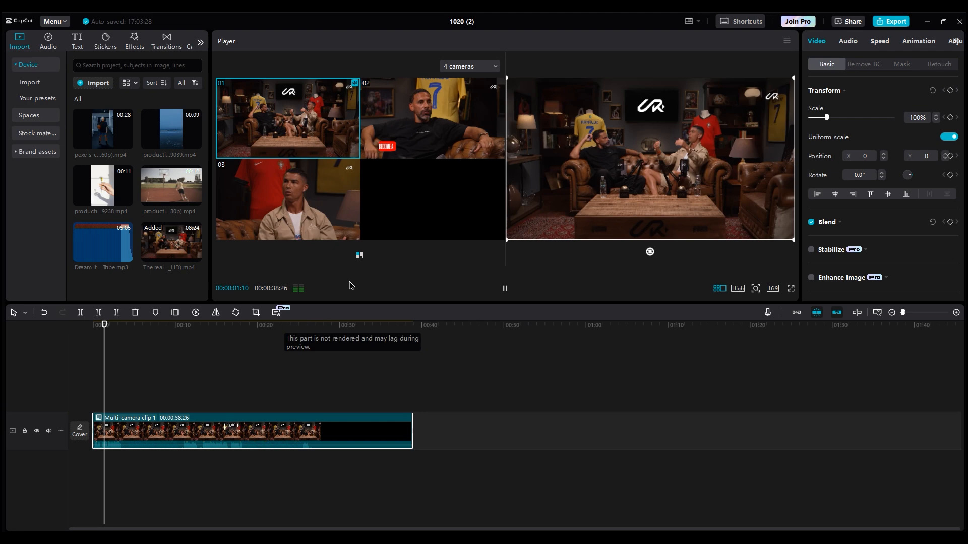
click(432, 117)
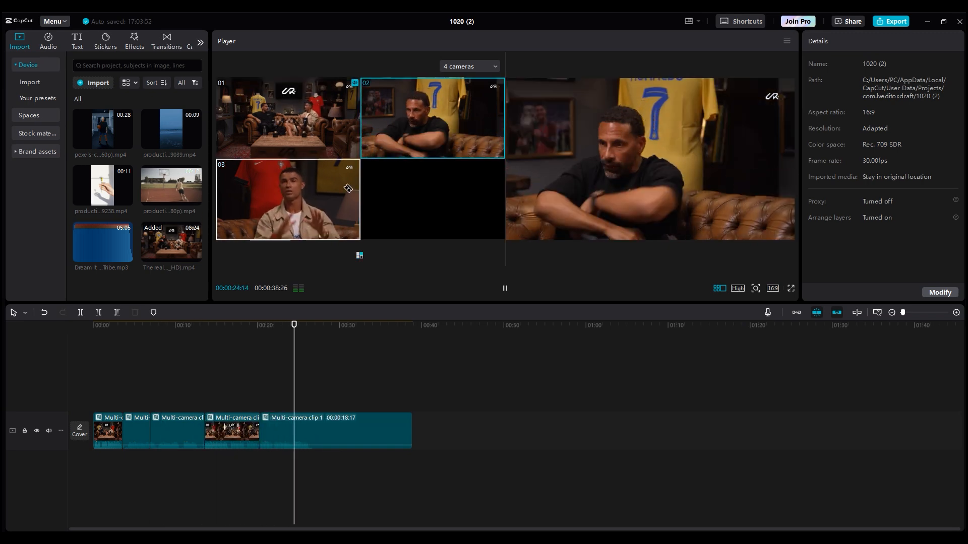
click(722, 288)
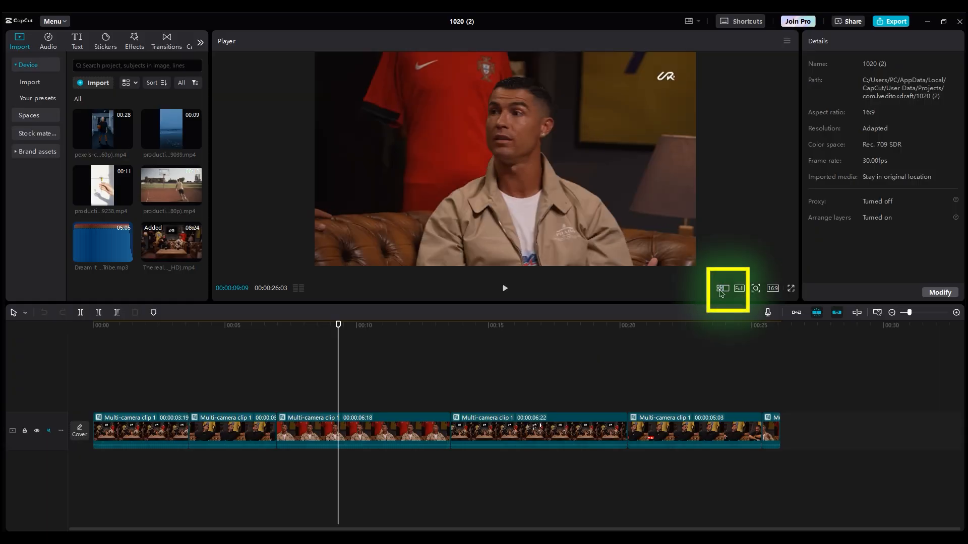
Step: Turn off the multi-camera viewer and play the switched shots as a single-angle preview
click(722, 288)
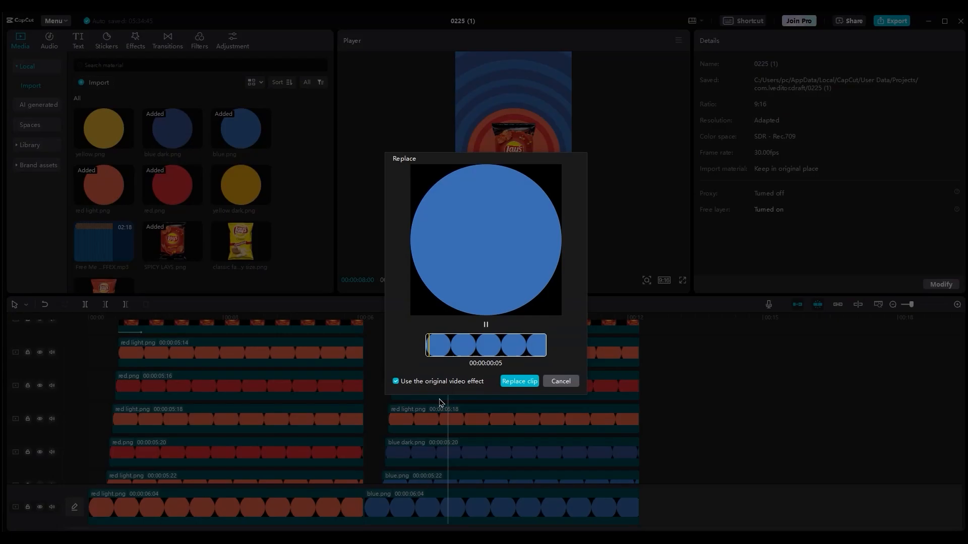
click(519, 381)
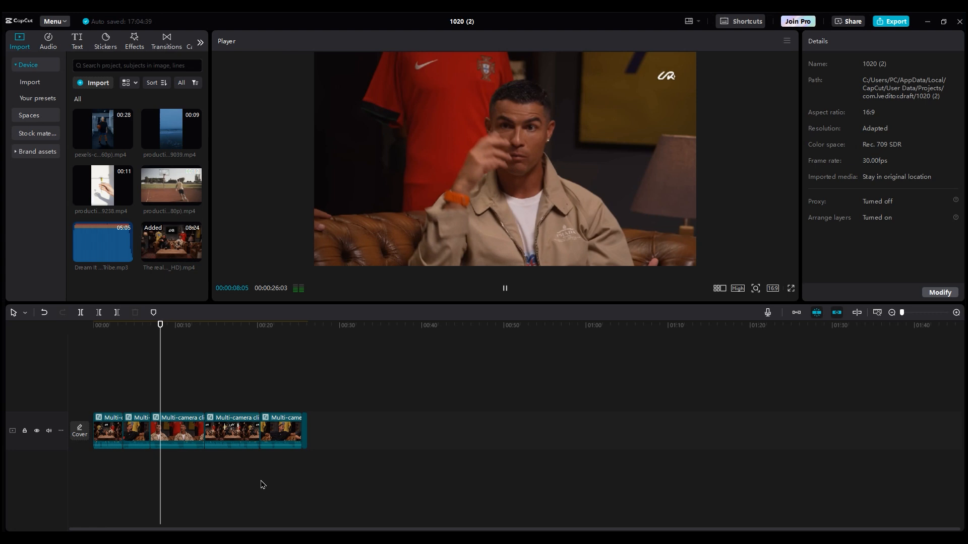
Step: Set preview playback quality to Low for smoother playback
click(773, 288)
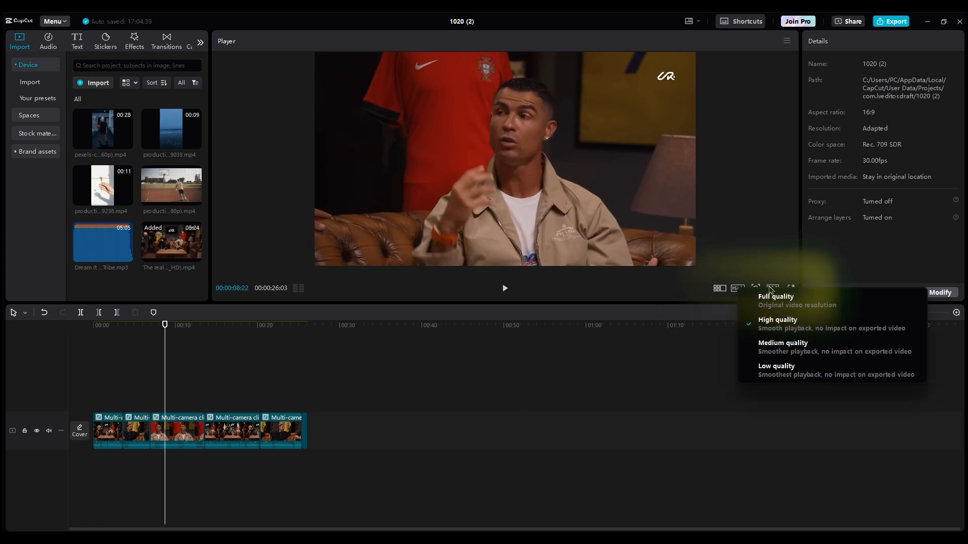
click(504, 289)
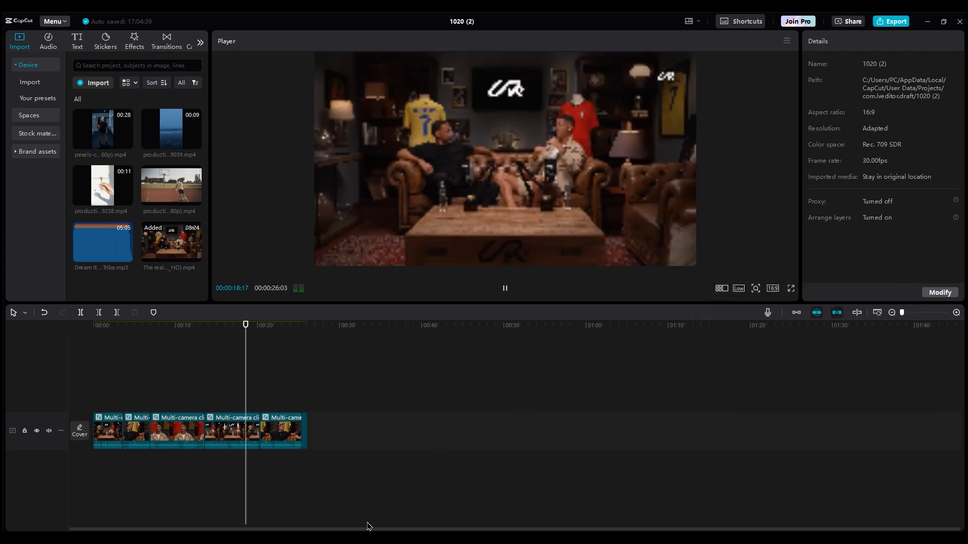
click(504, 288)
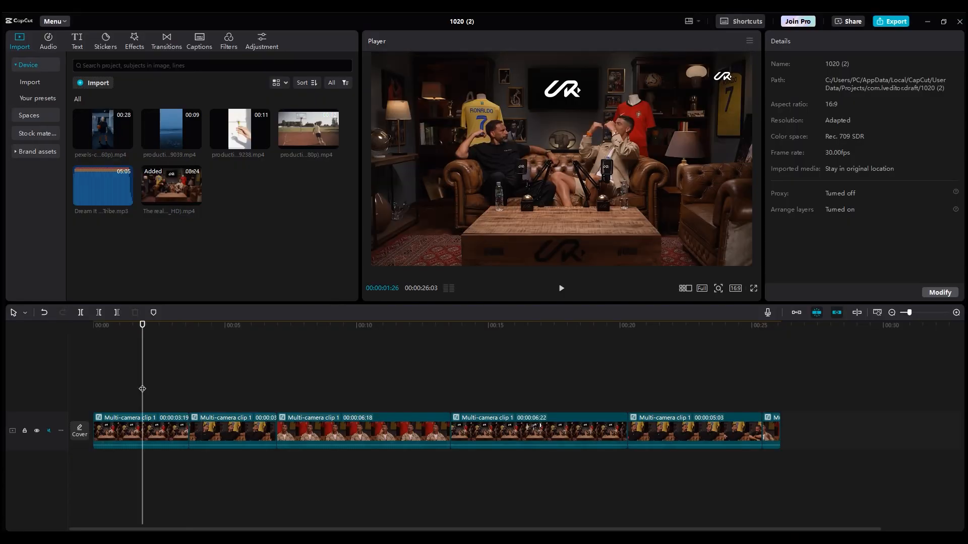
Step: Render the timeline preview from the in point and resume playback
click(560, 288)
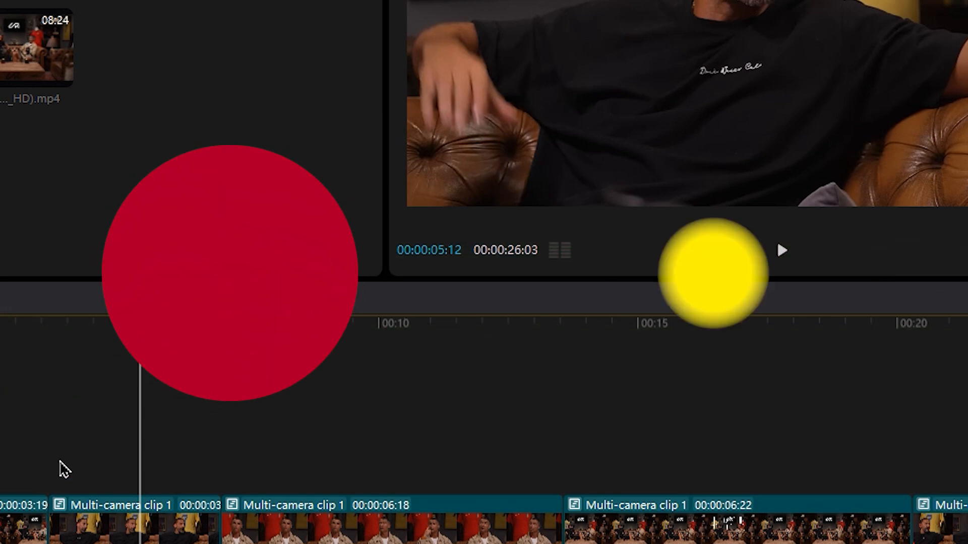
right_click(207, 405)
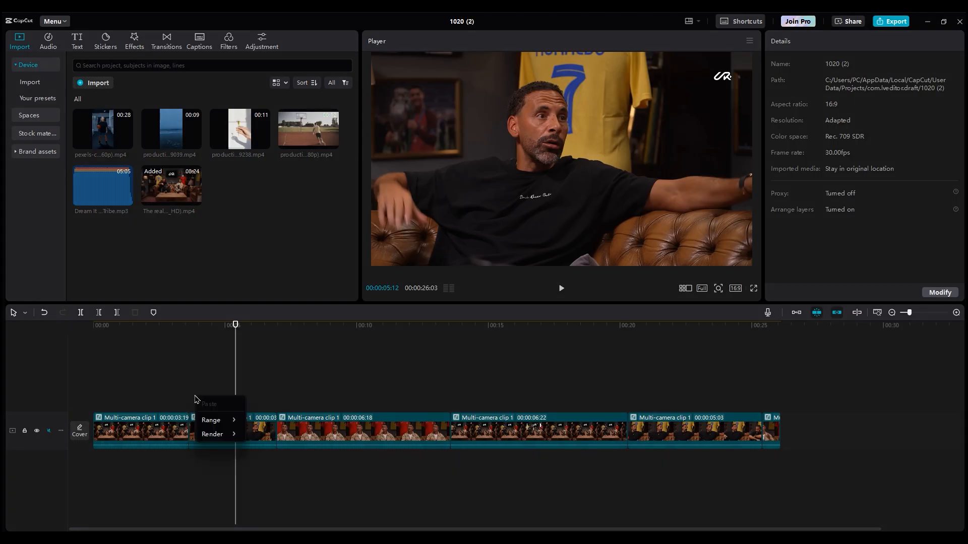
click(212, 434)
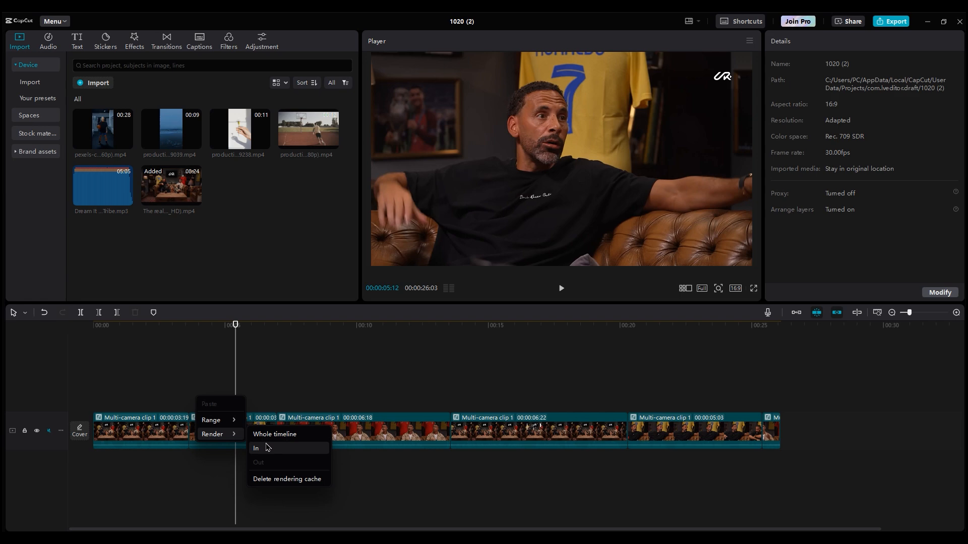
click(275, 434)
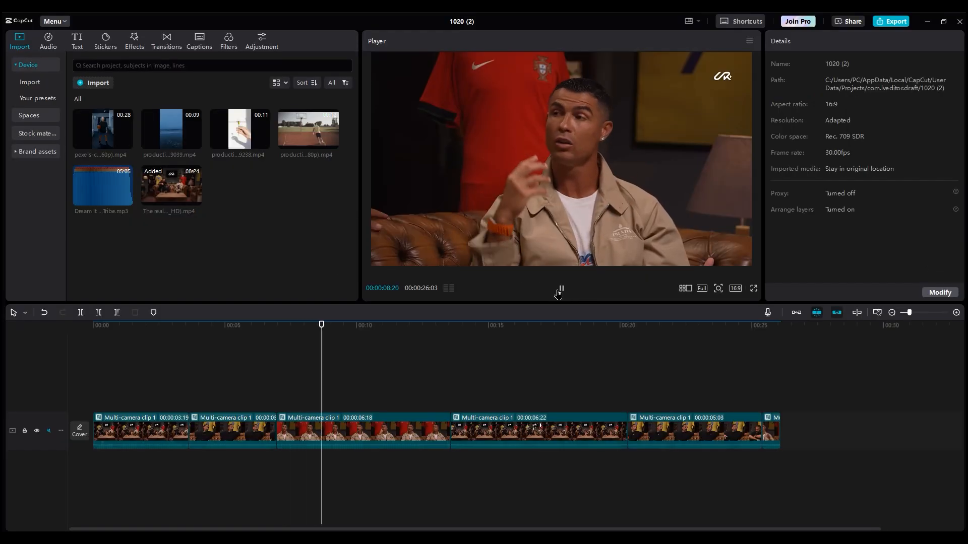
Step: Pause, select the multi-camera pieces, and render them for smoother preview
click(363, 431)
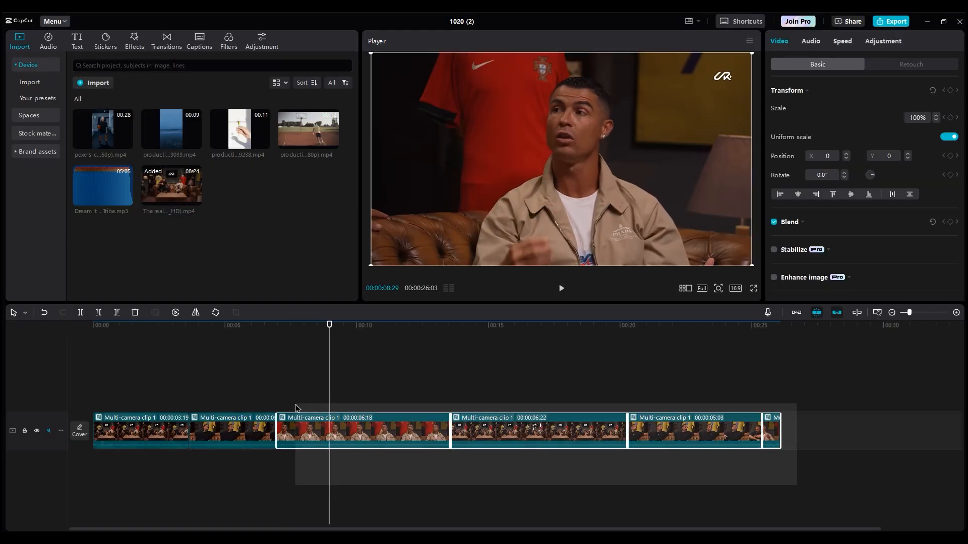
click(141, 430)
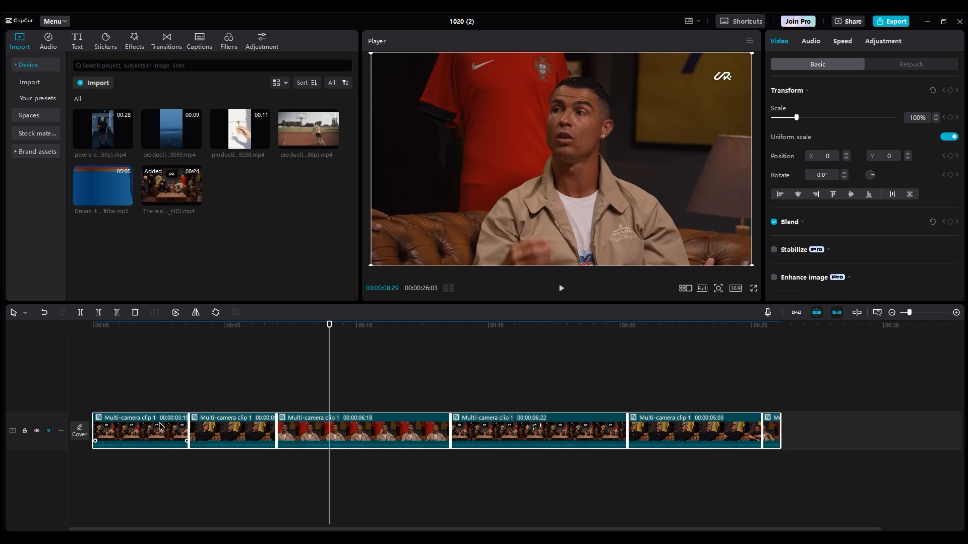
right_click(140, 430)
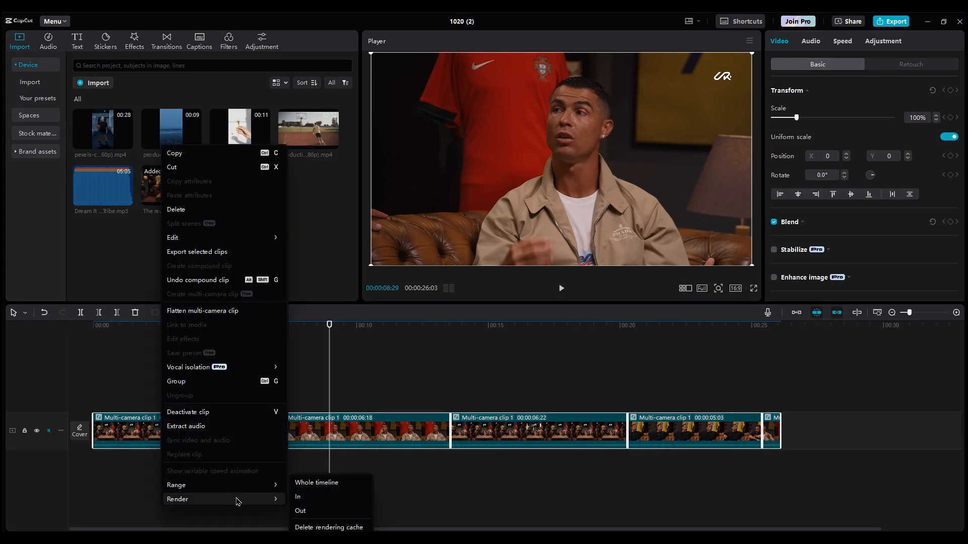
click(317, 483)
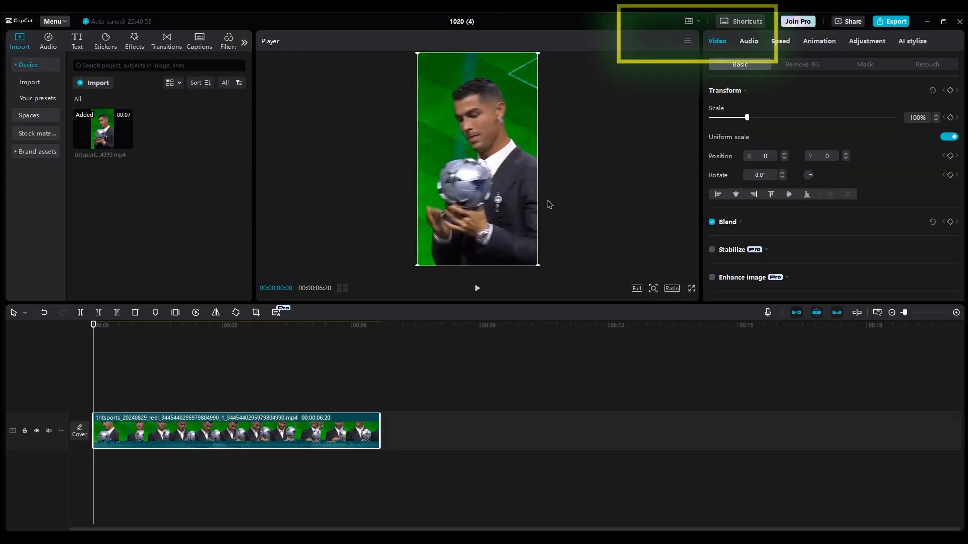
Step: Switch the workspace to the Vertical layout for a taller preview of the portrait clip
click(689, 21)
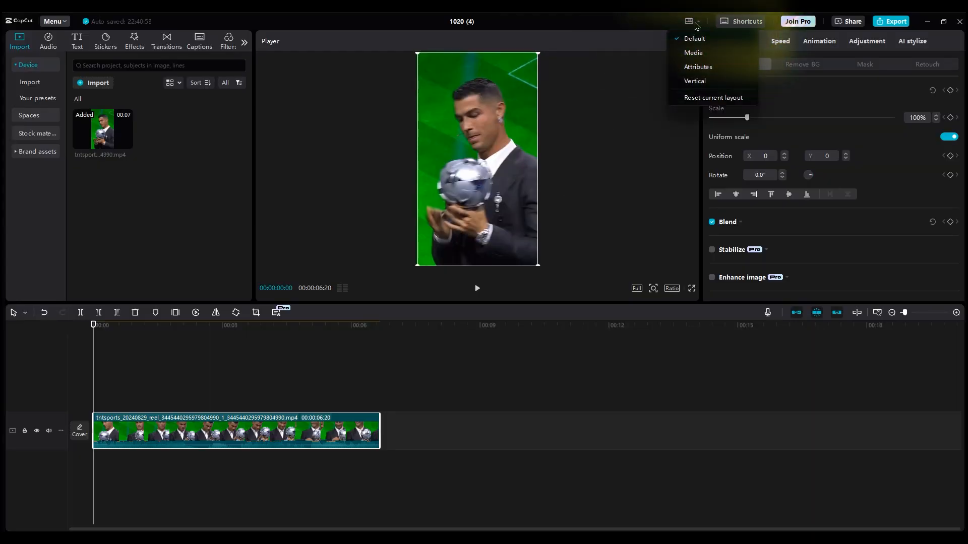
mouse_move(694, 80)
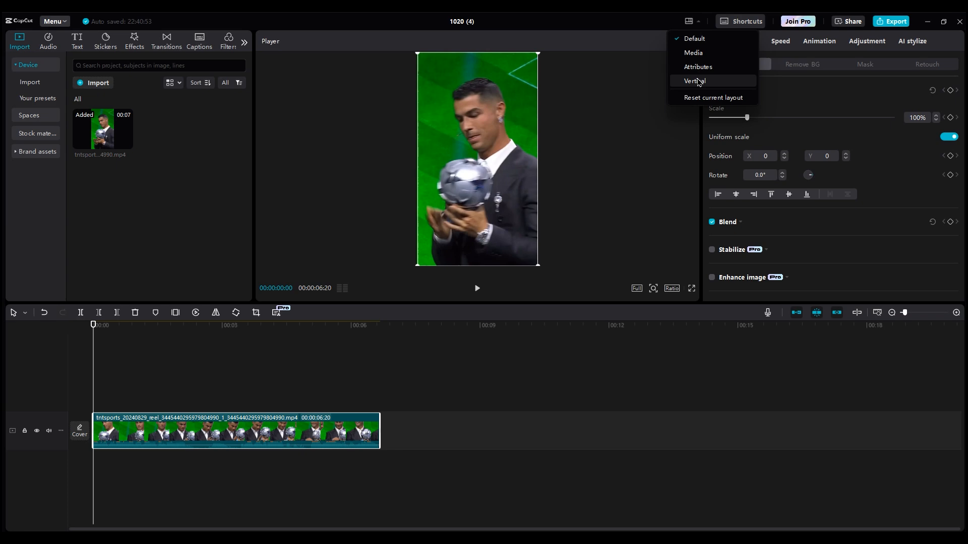
click(695, 81)
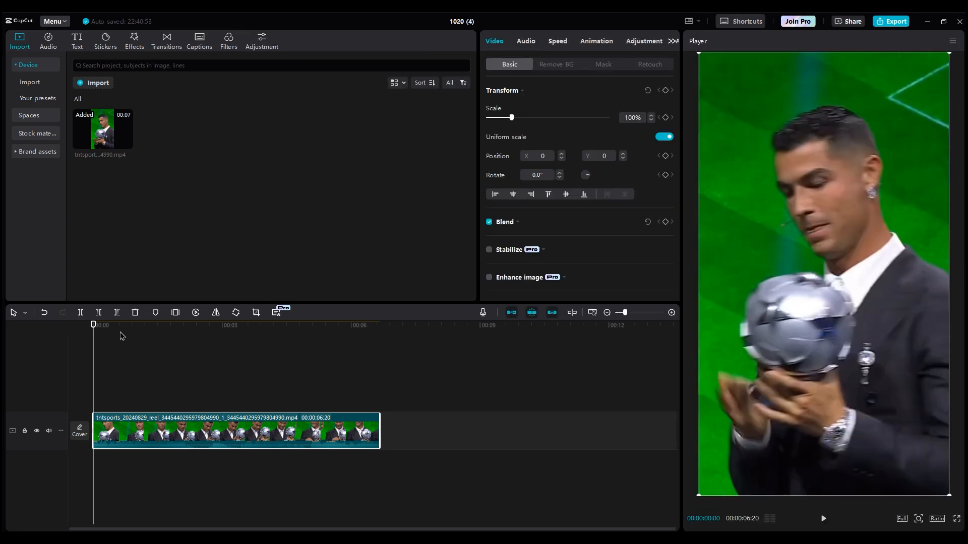